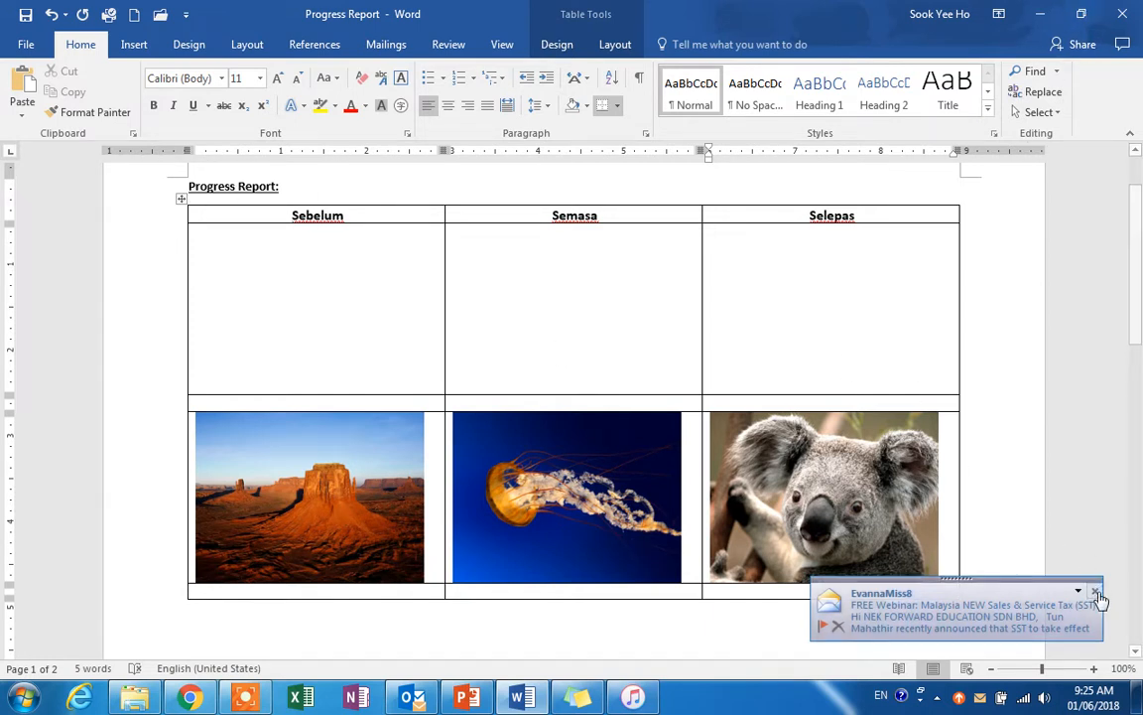
# - Place the Chrysanthemum, Desert and Hydrangeas photos into the top-row cells under Sebelum, Semasa and Selepas
pyautogui.click(1095, 592)
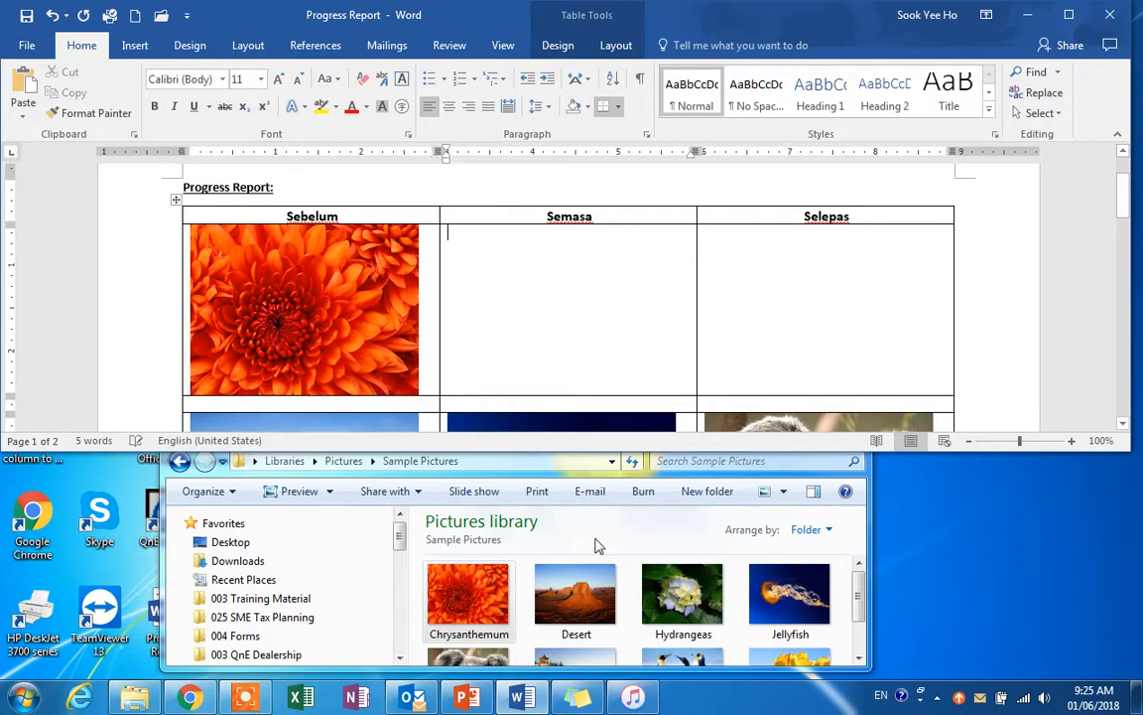
pyautogui.click(576, 596)
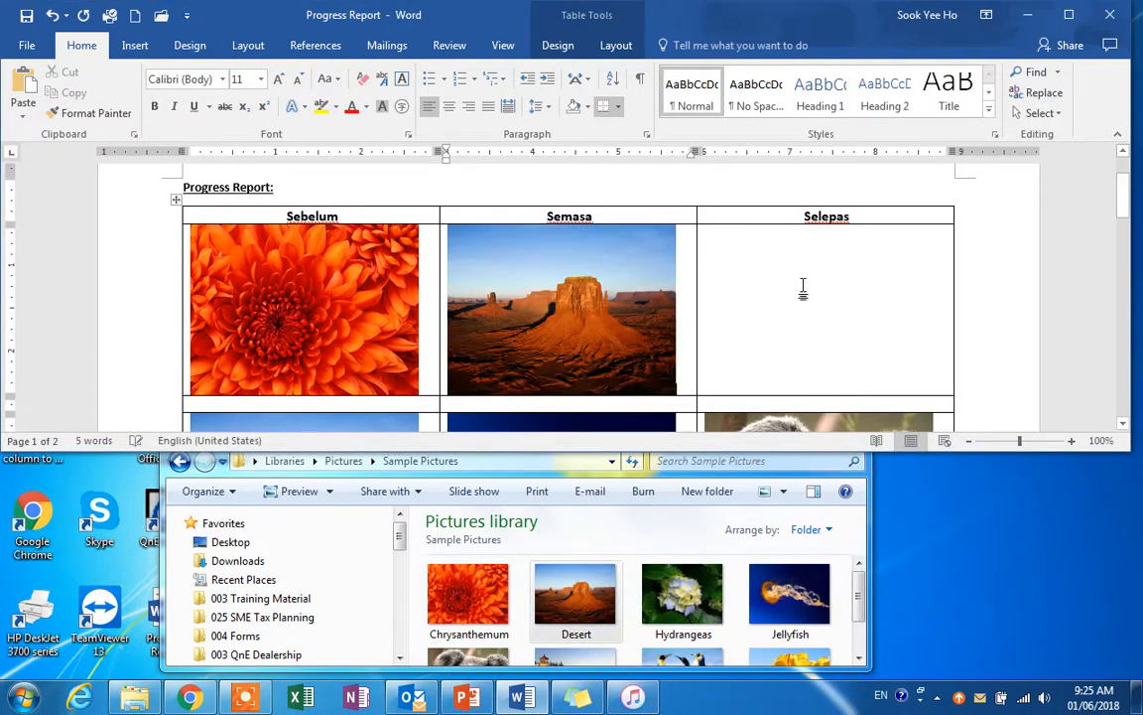
pyautogui.doubleClick(683, 593)
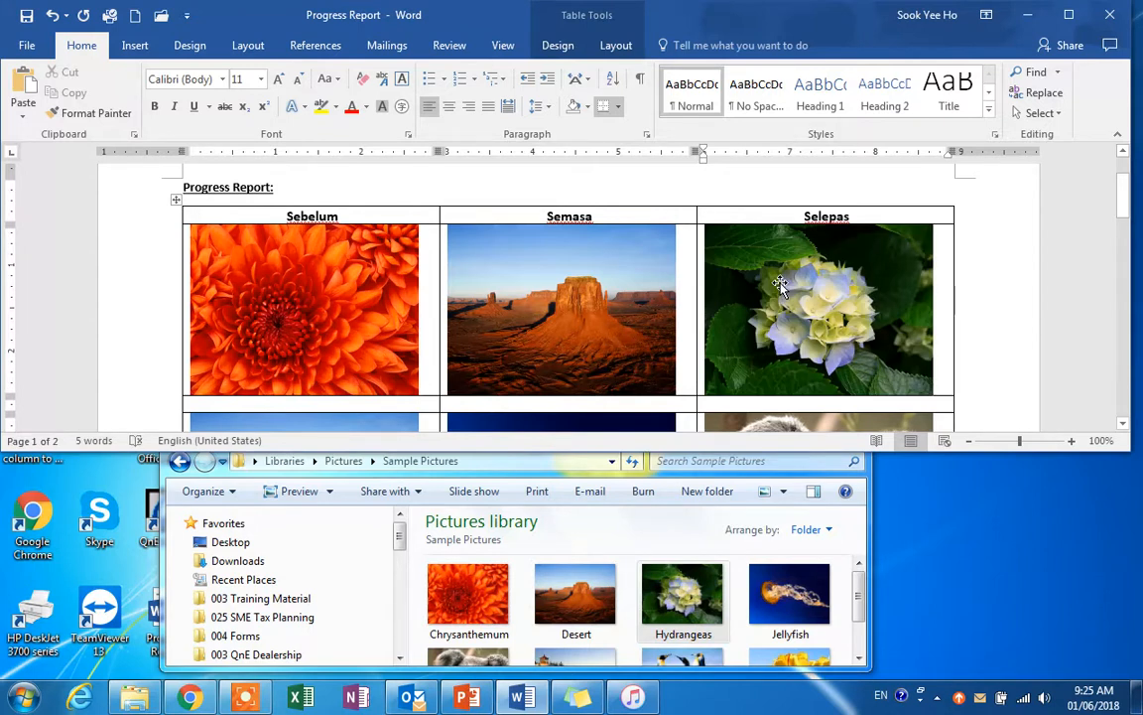
pyautogui.moveTo(772, 444)
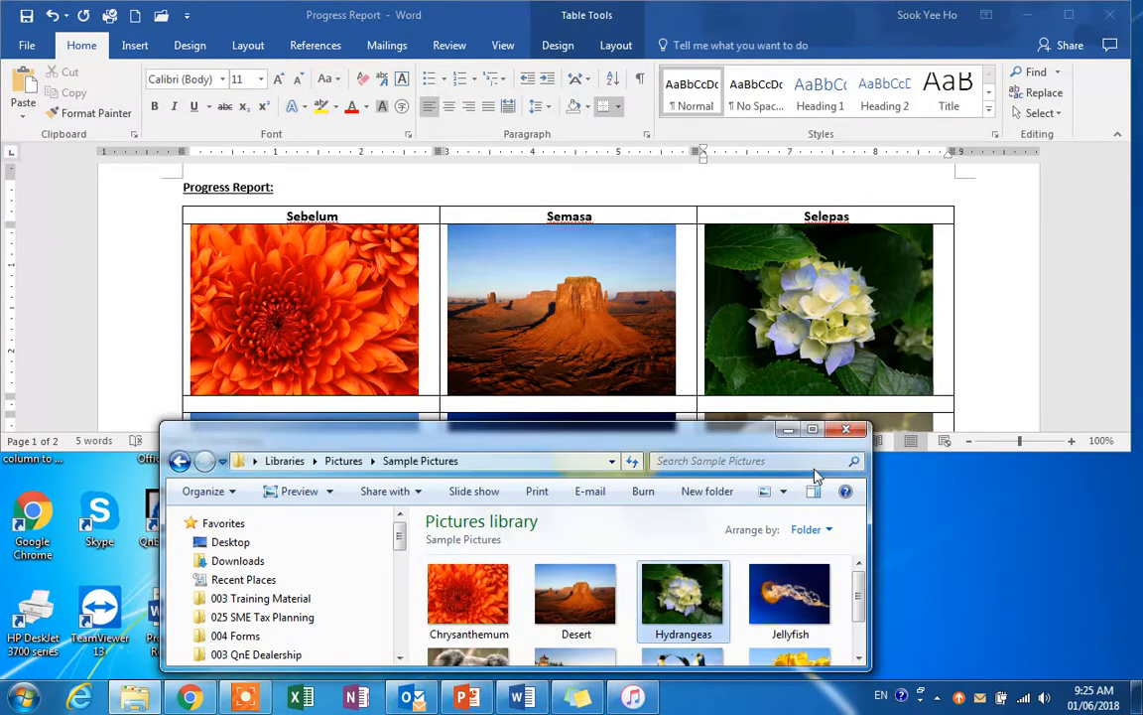
pyautogui.click(844, 429)
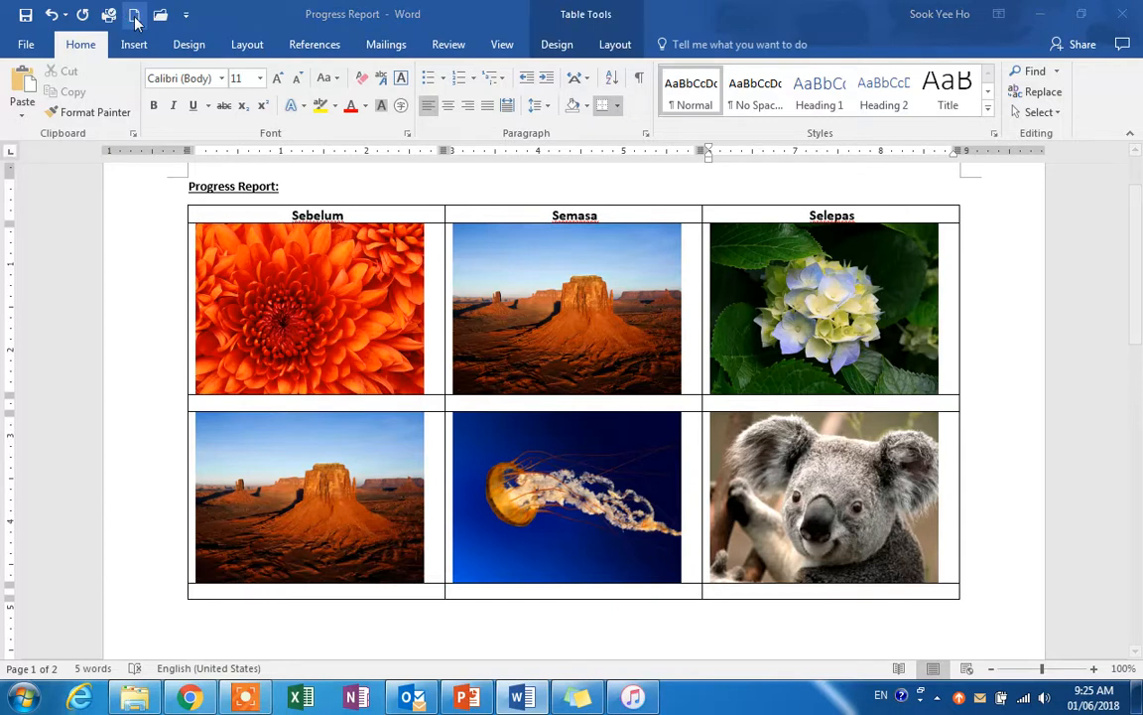
# - Create a new blank document with Narrow margins and the title 'Progress Report'
pyautogui.click(135, 14)
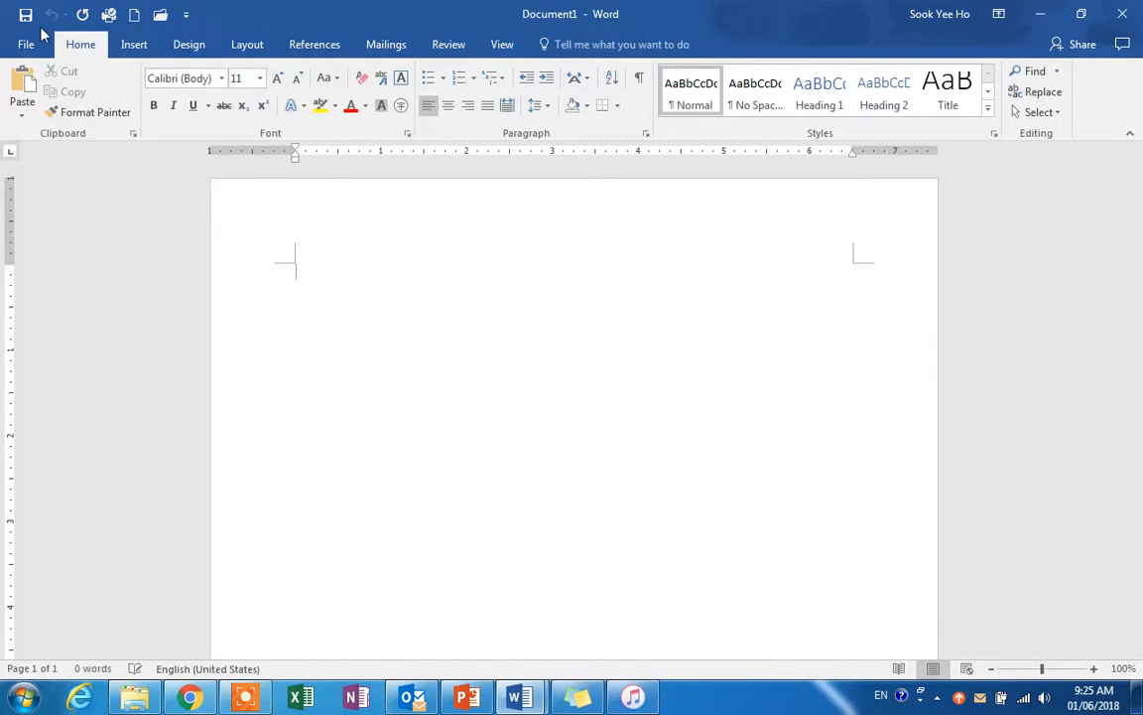
pyautogui.moveTo(768, 175)
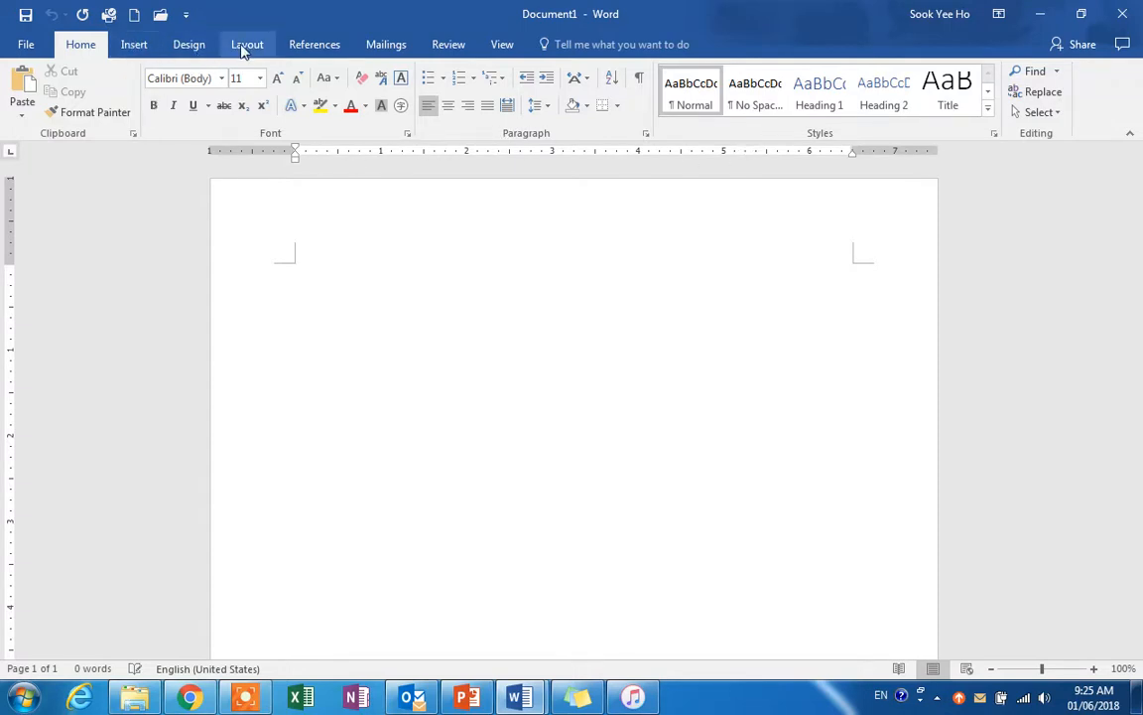
pyautogui.click(246, 44)
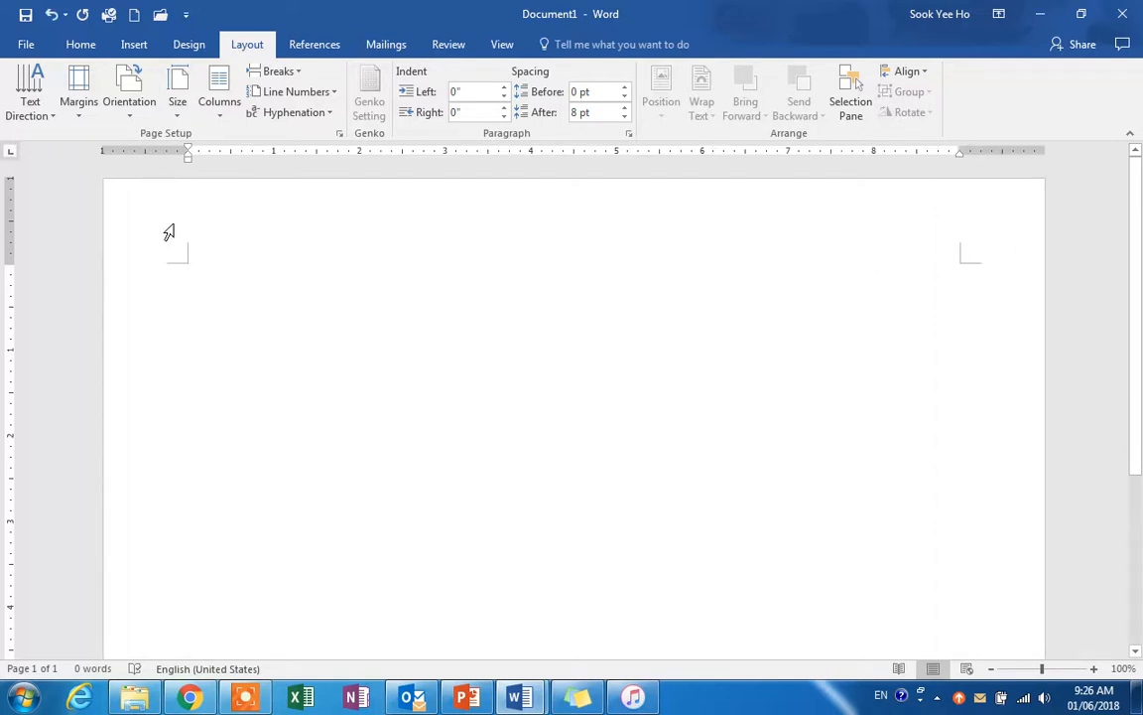
pyautogui.write('Progress Report')
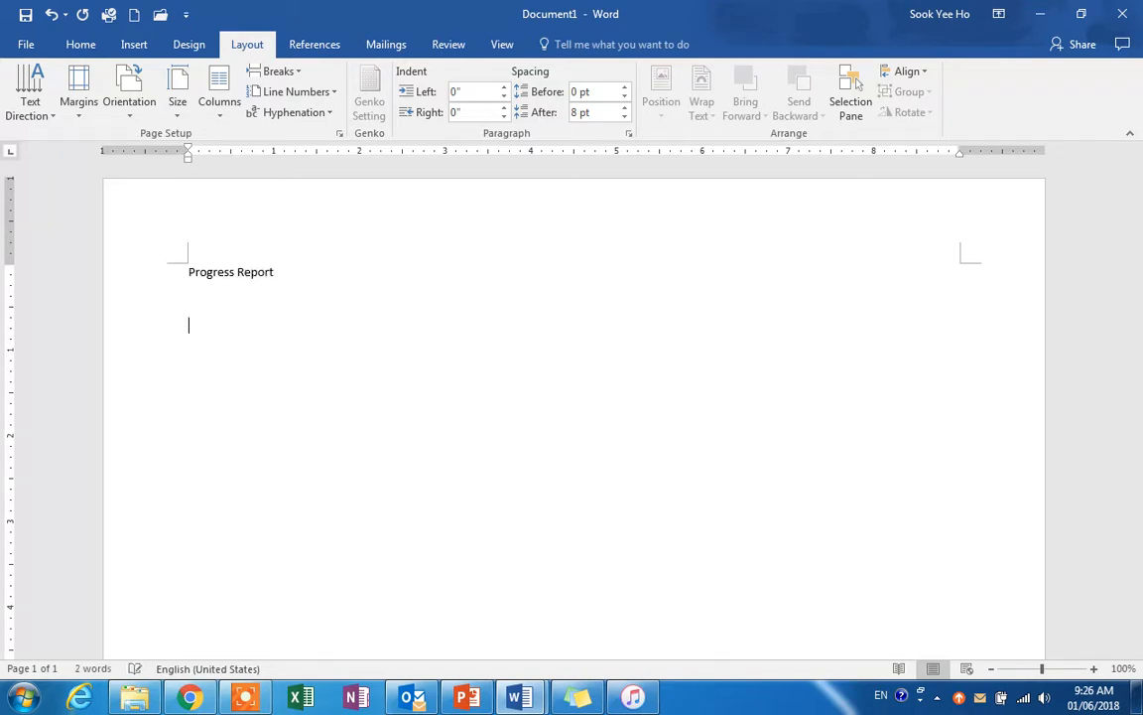
pyautogui.moveTo(80, 44)
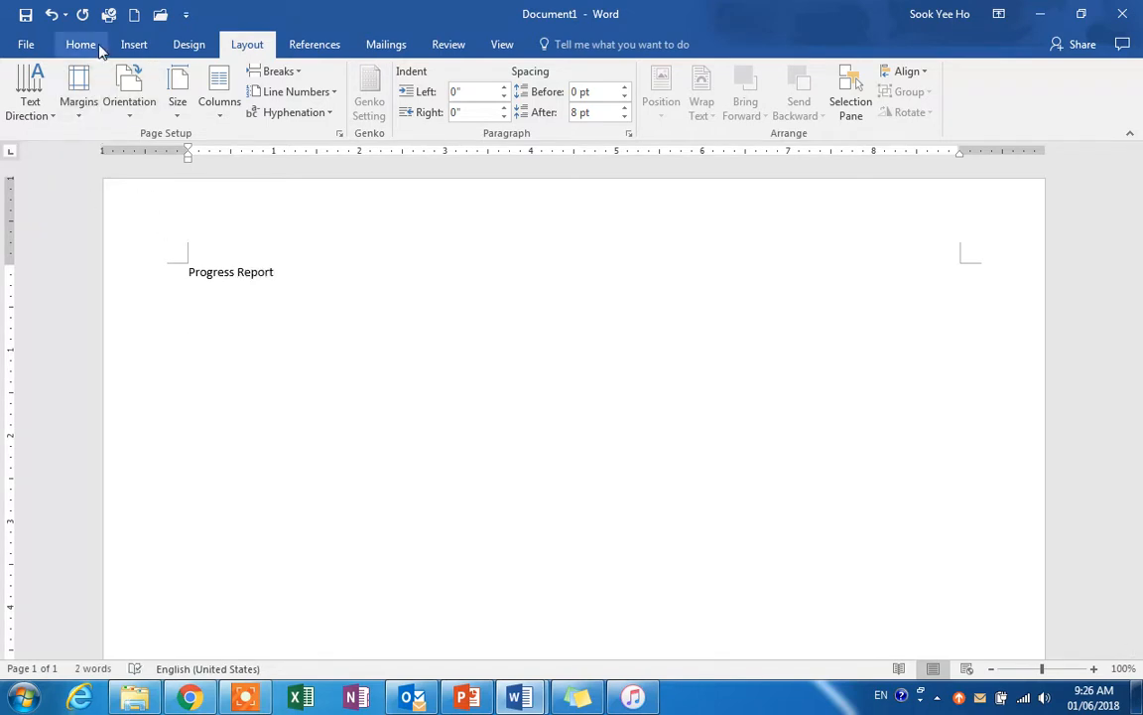
# - Insert a three-column, seven-row table beneath the title and select all its rows
pyautogui.click(134, 44)
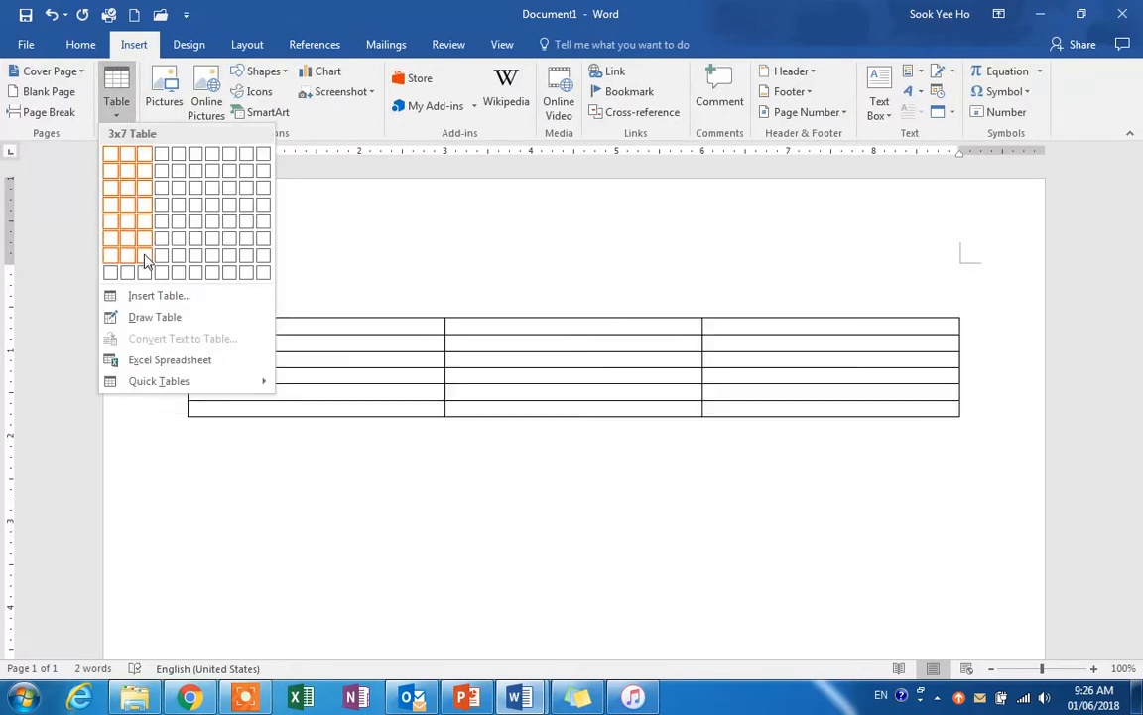
pyautogui.click(145, 253)
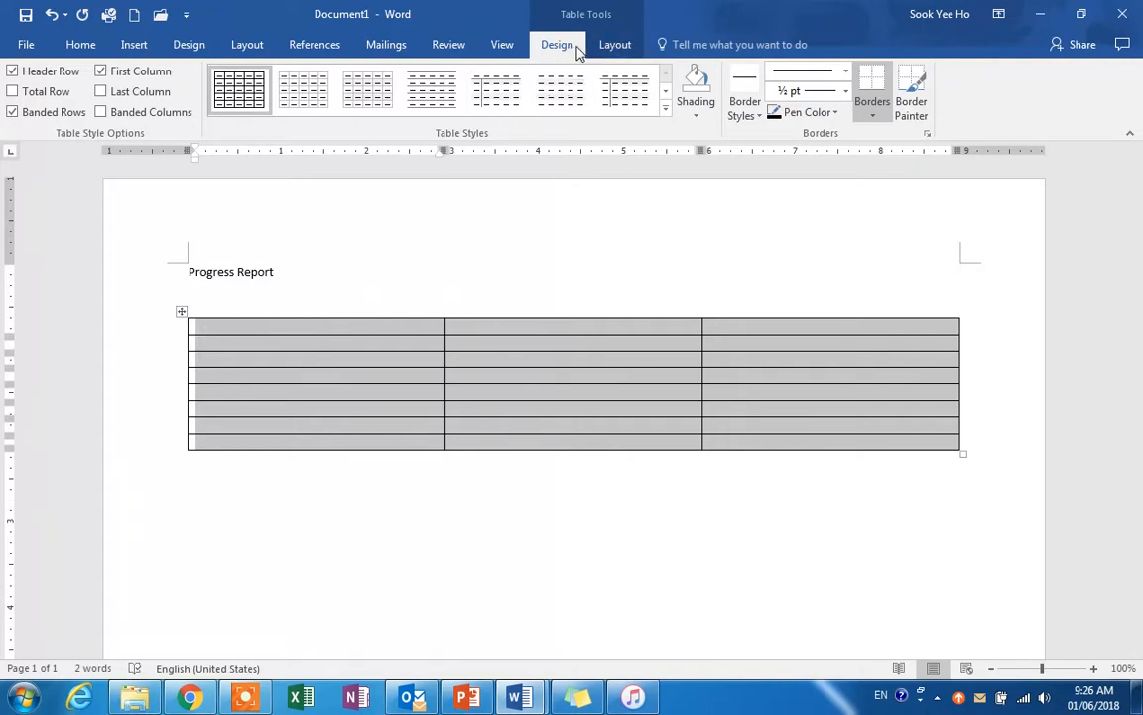
pyautogui.click(614, 43)
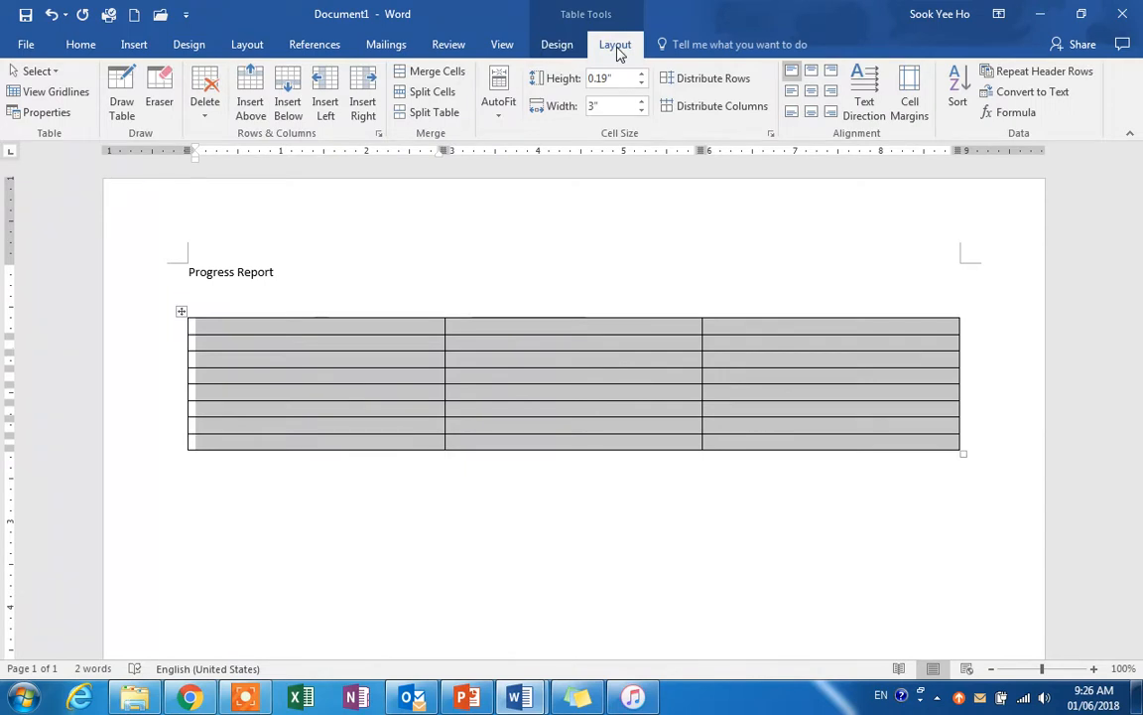
pyautogui.moveTo(498, 90)
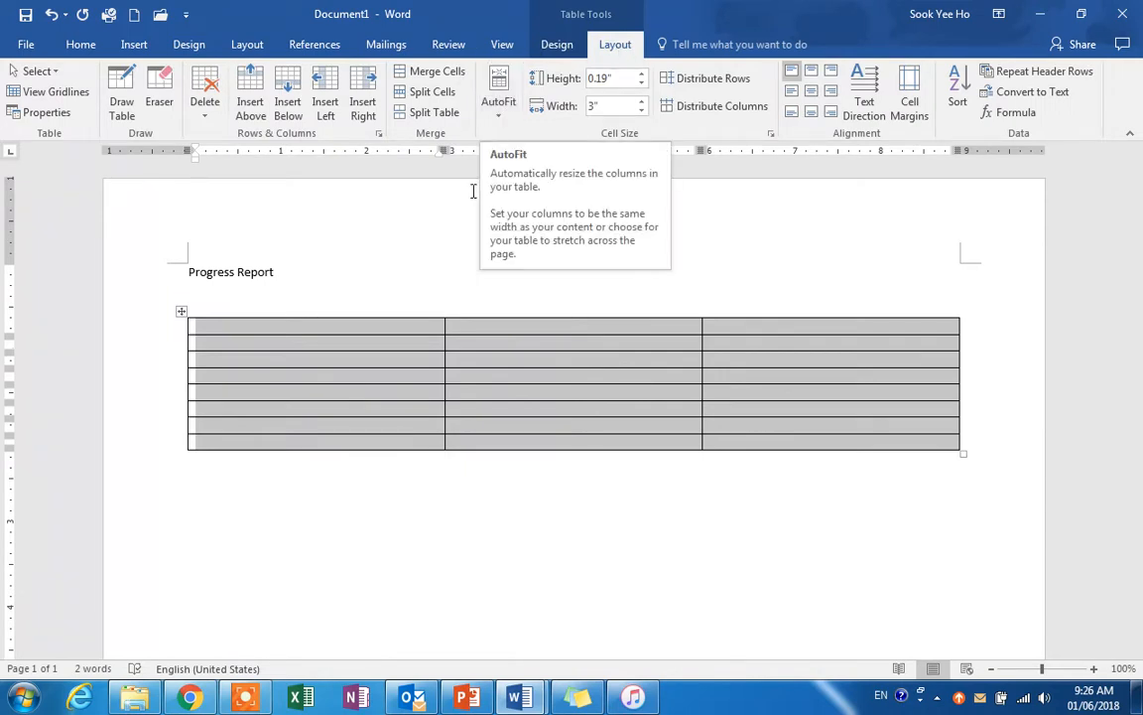
pyautogui.click(498, 89)
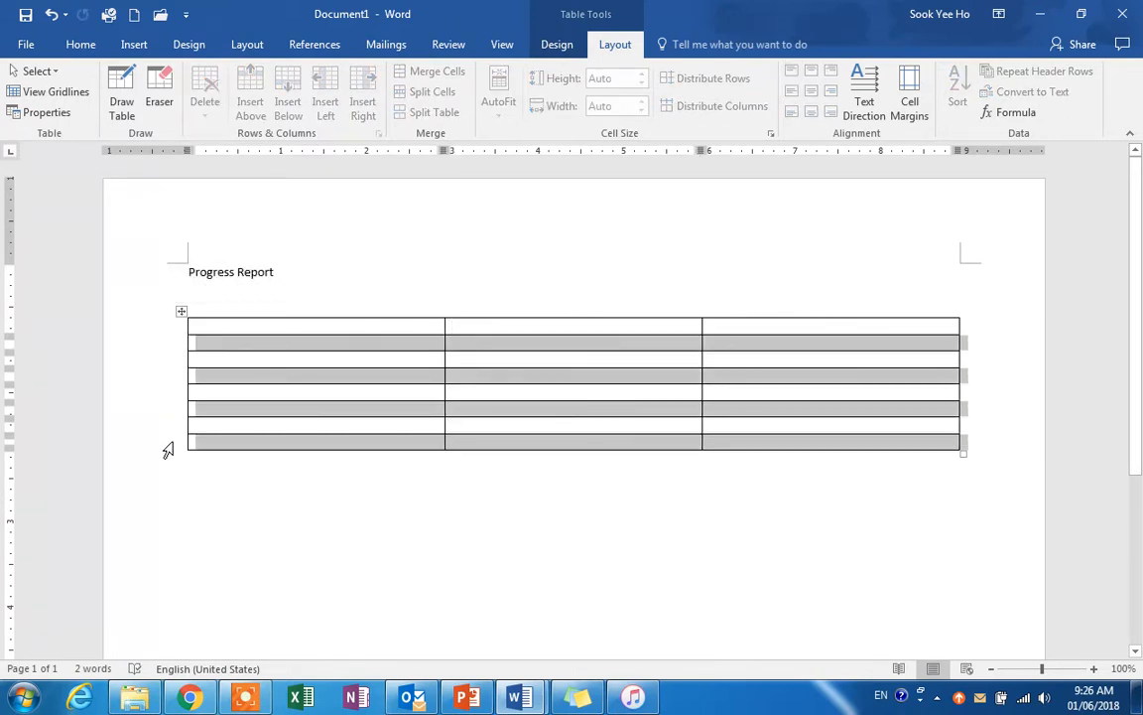
# - Set the selected photo rows to a specified height of exactly 2 inches via Table Properties
pyautogui.rightClick(209, 360)
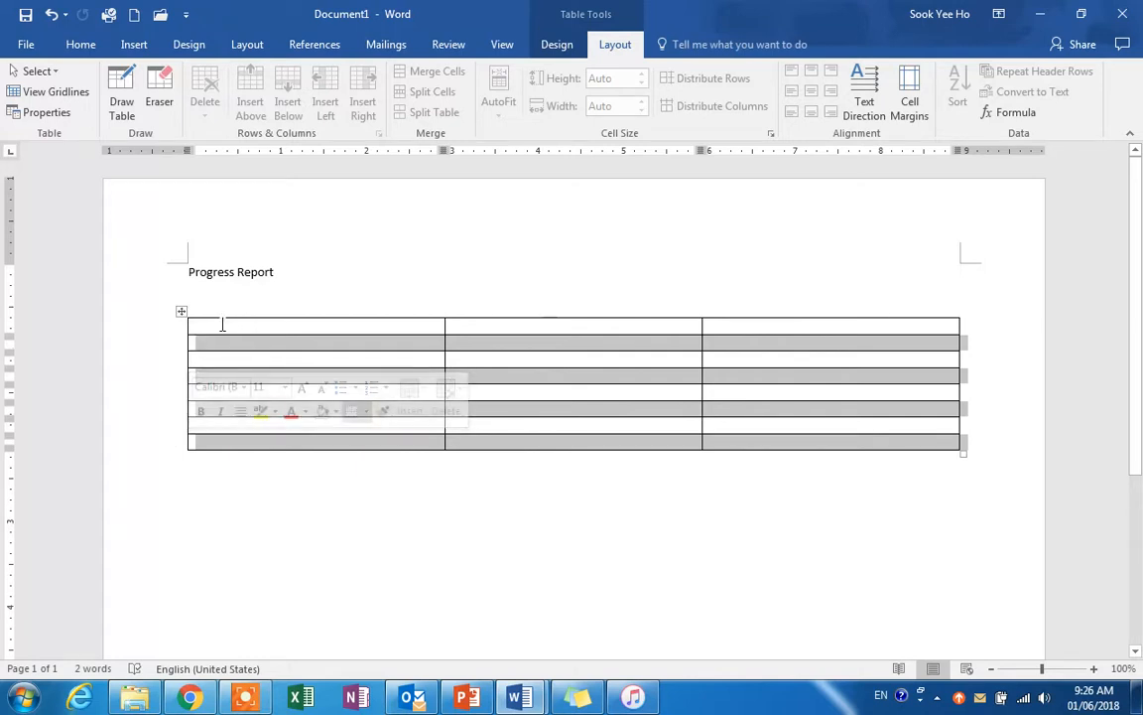
pyautogui.moveTo(445, 337)
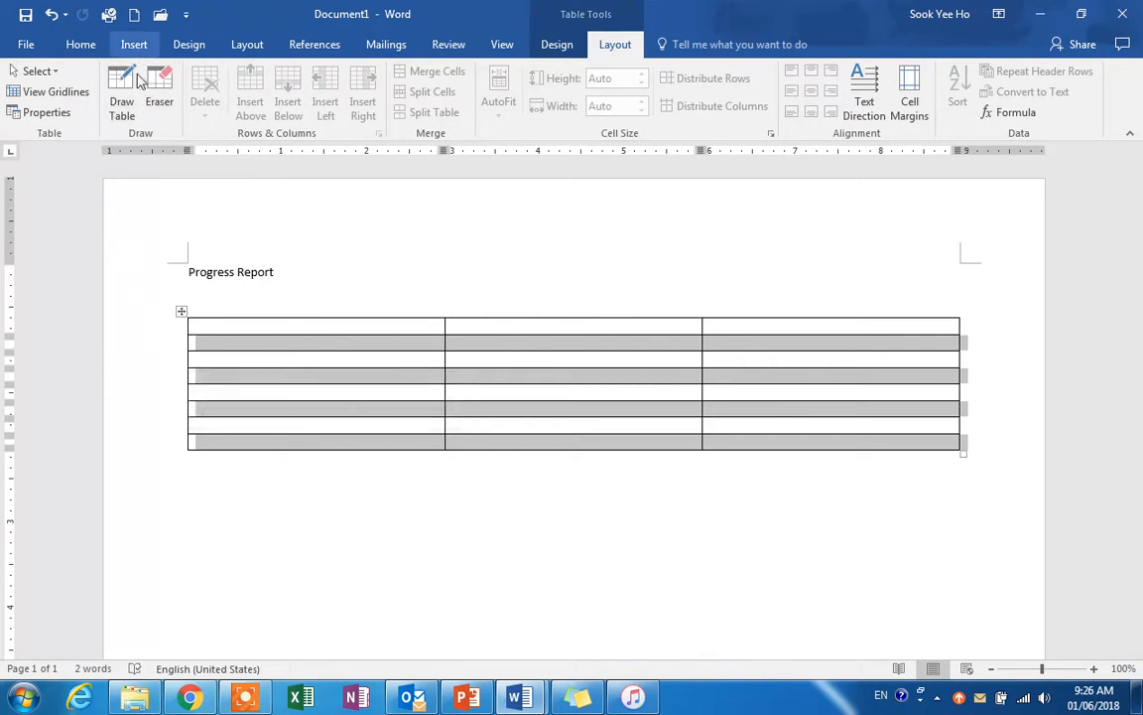
pyautogui.rightClick(218, 348)
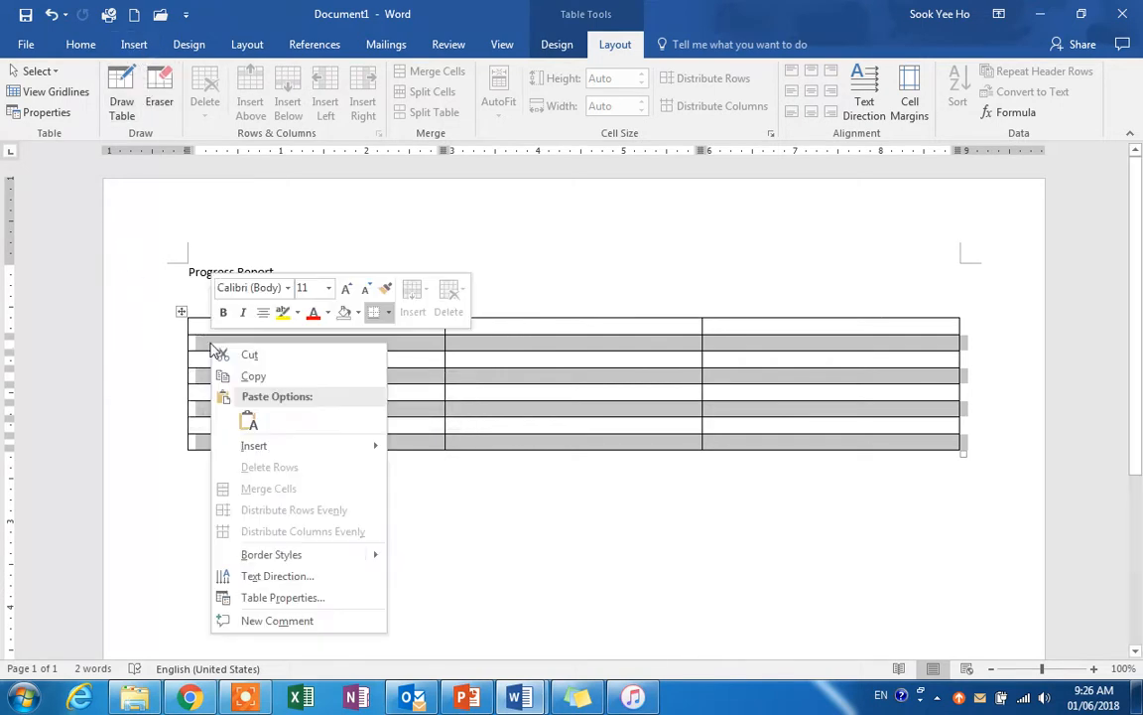
pyautogui.click(282, 596)
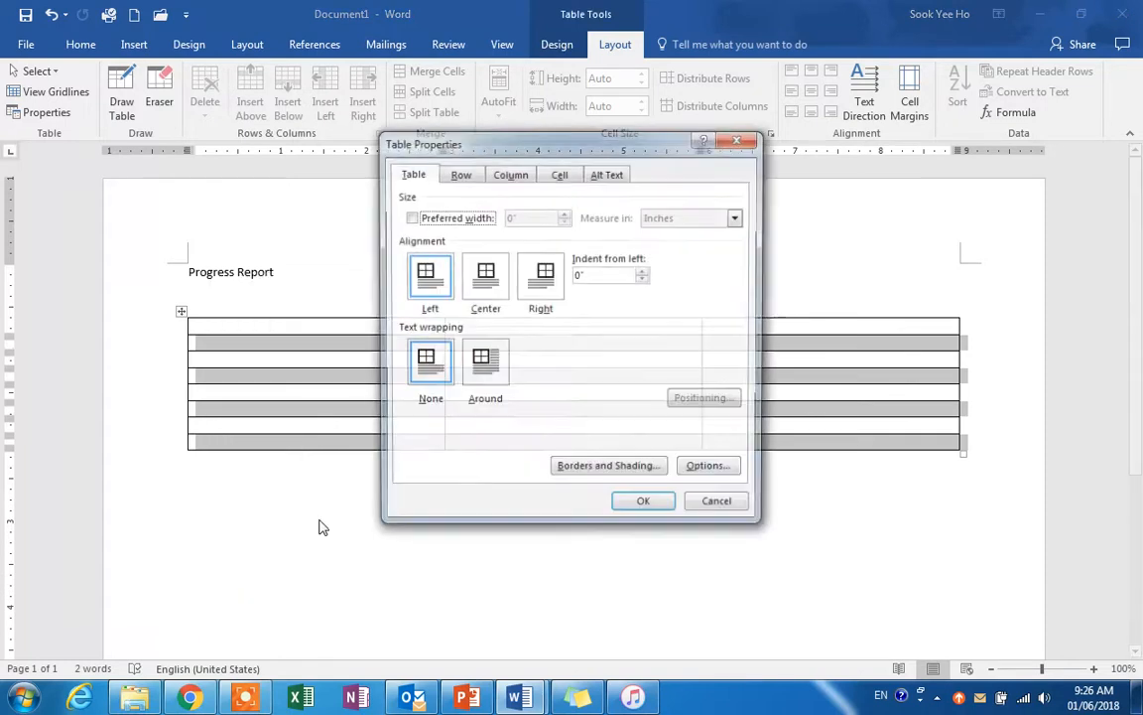
pyautogui.click(459, 172)
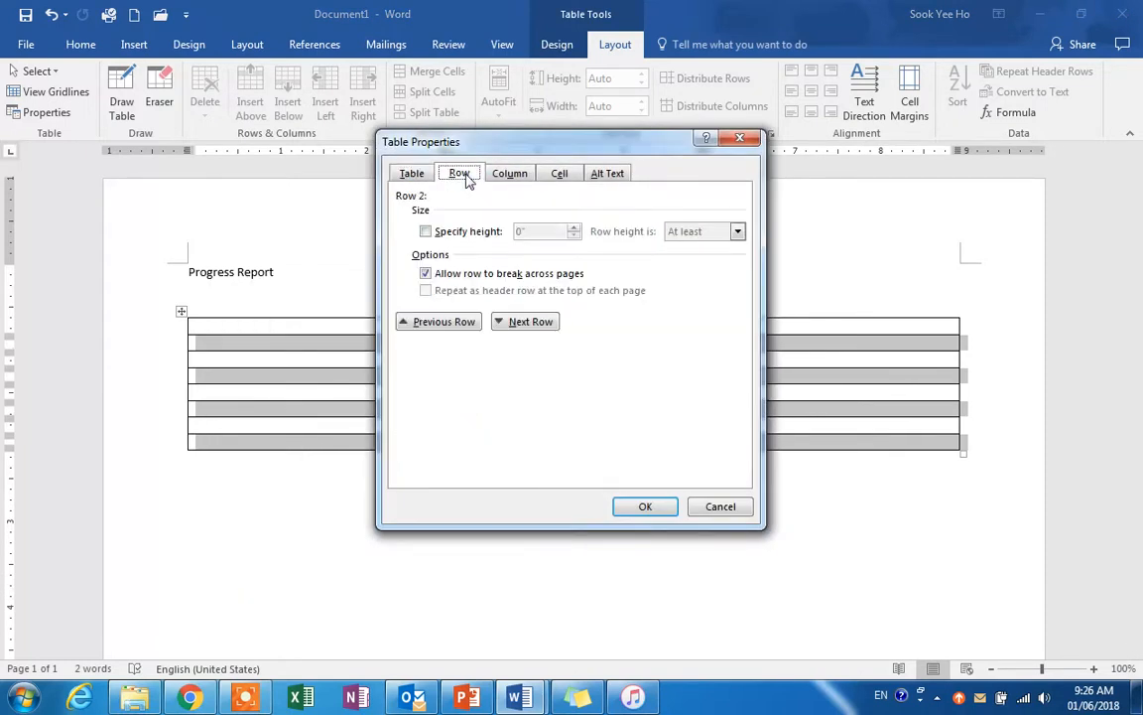
pyautogui.click(425, 232)
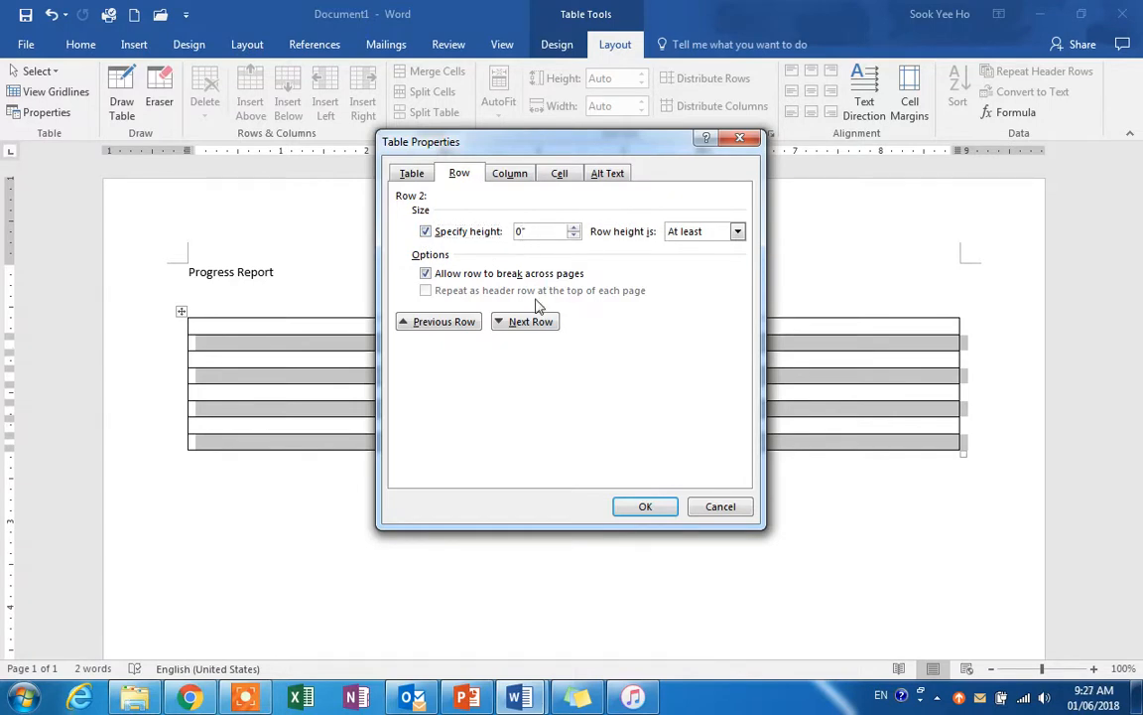
pyautogui.write('2')
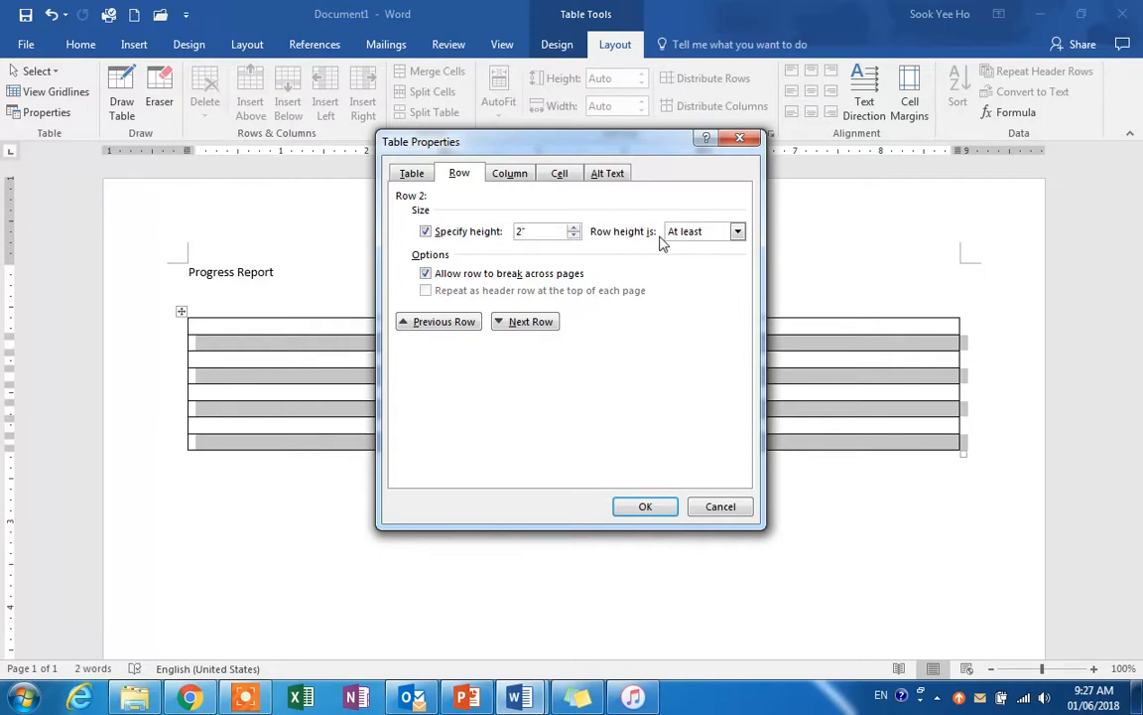
pyautogui.click(737, 231)
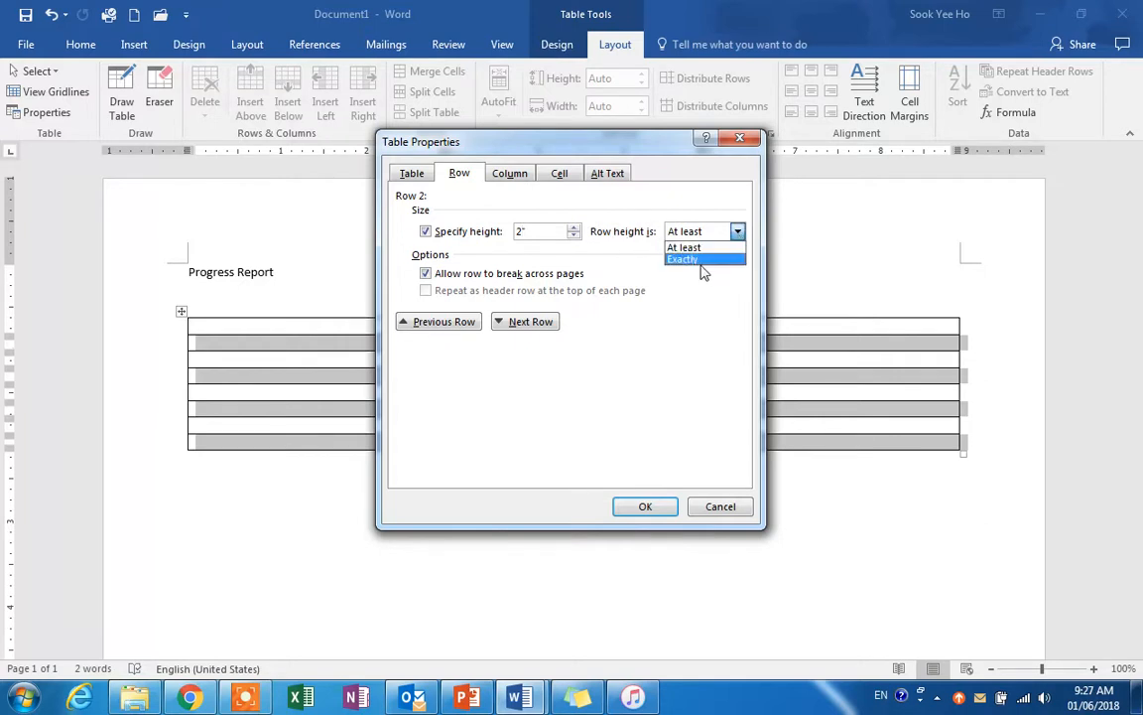
pyautogui.click(683, 259)
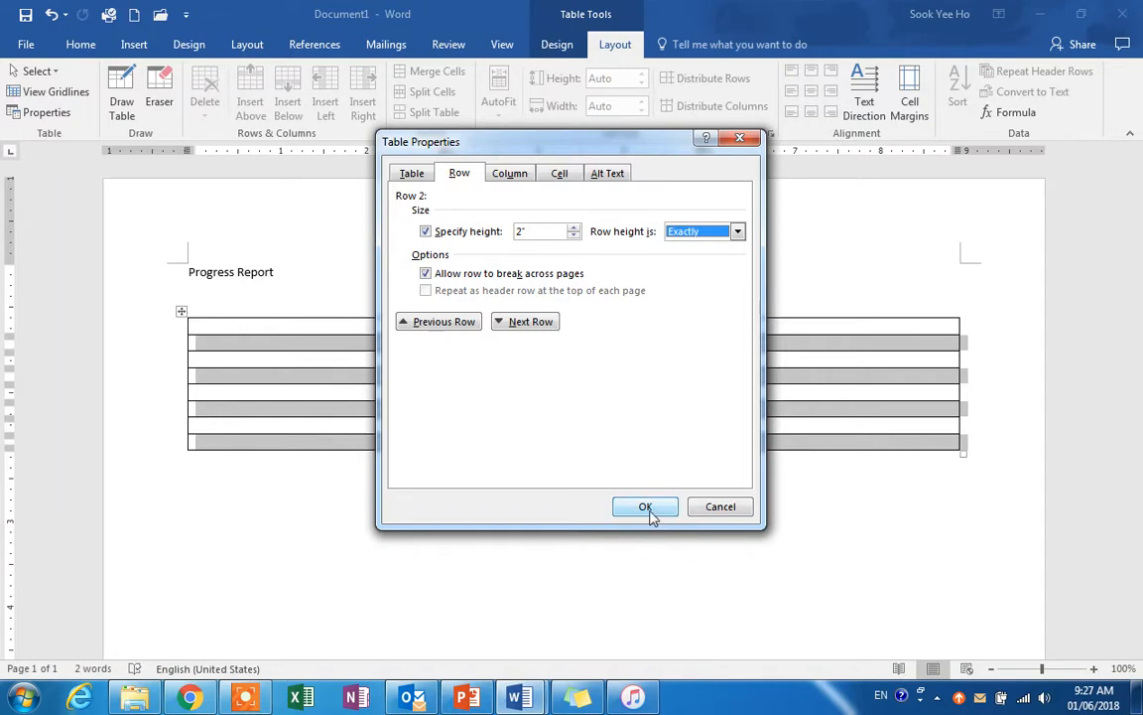
pyautogui.click(645, 507)
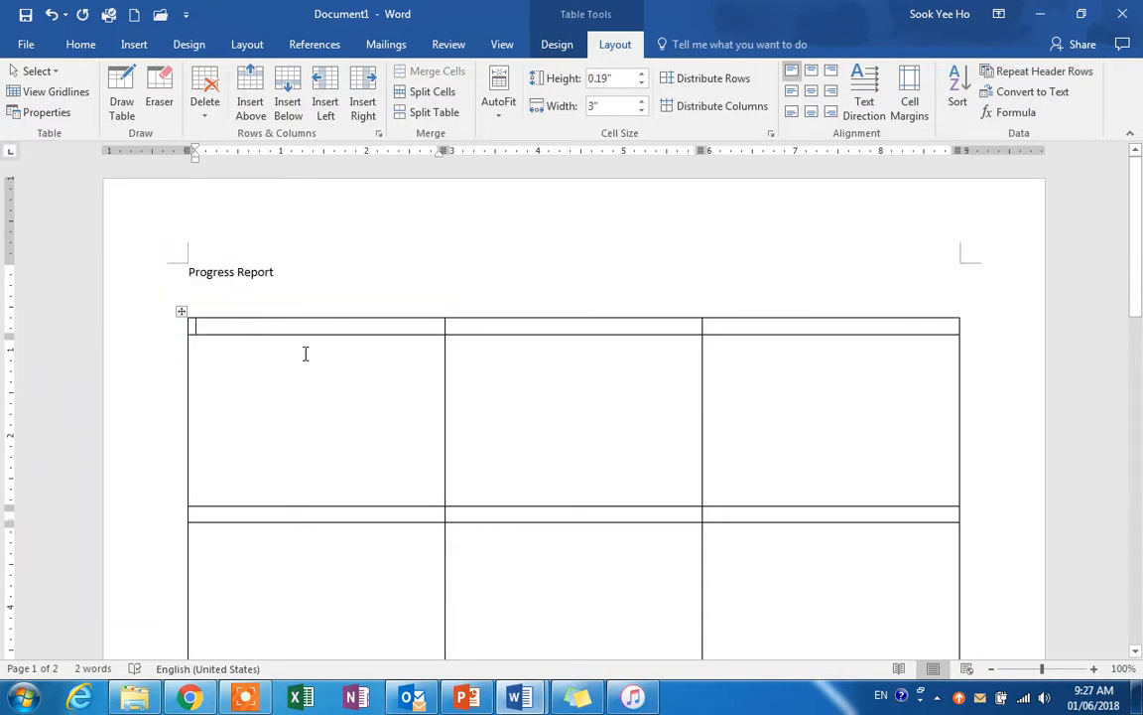
# - Enter Before, During and After in the header cells, centred and bold
pyautogui.write('Bel')
pyautogui.click(830, 325)
pyautogui.write('After')
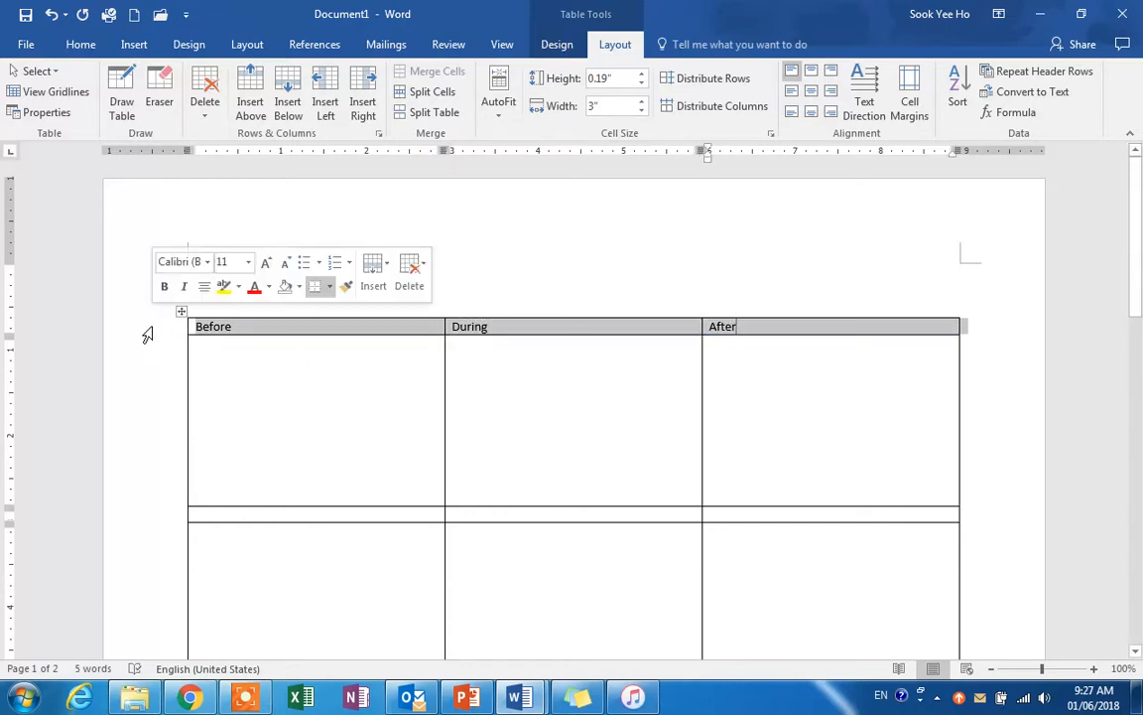
pyautogui.click(80, 44)
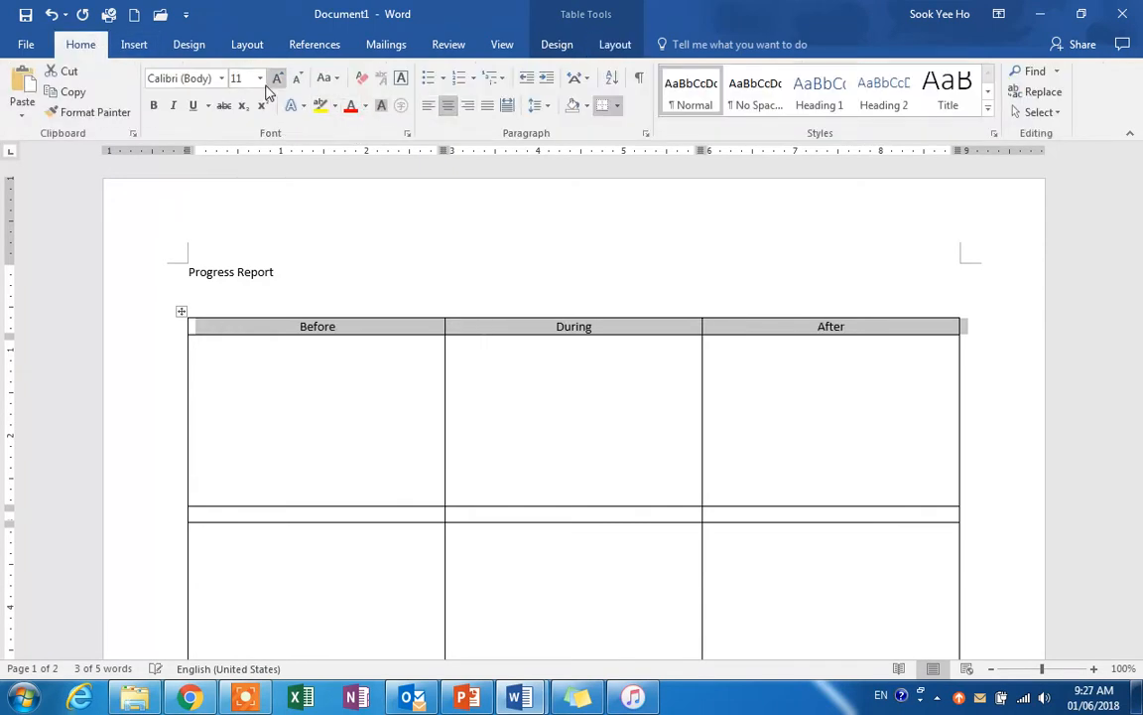
pyautogui.click(235, 77)
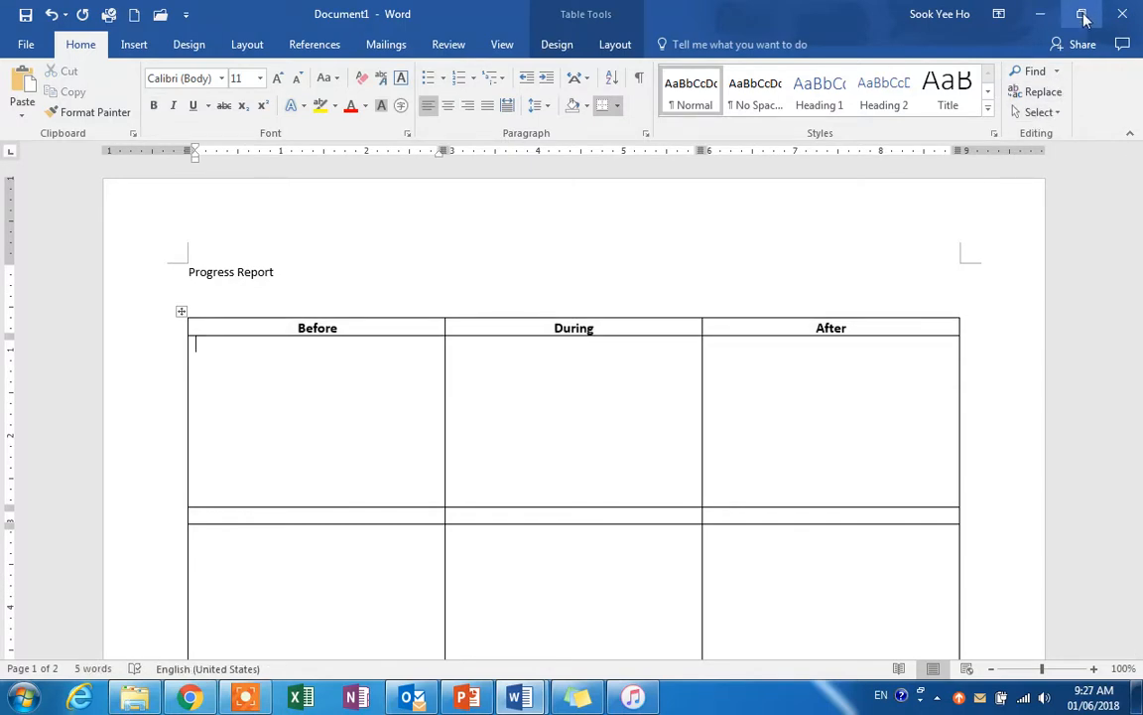
# - Drag the Desert, Chrysanthemum and Hydrangeas pictures into the first photo row and remaximize Word
pyautogui.click(1069, 14)
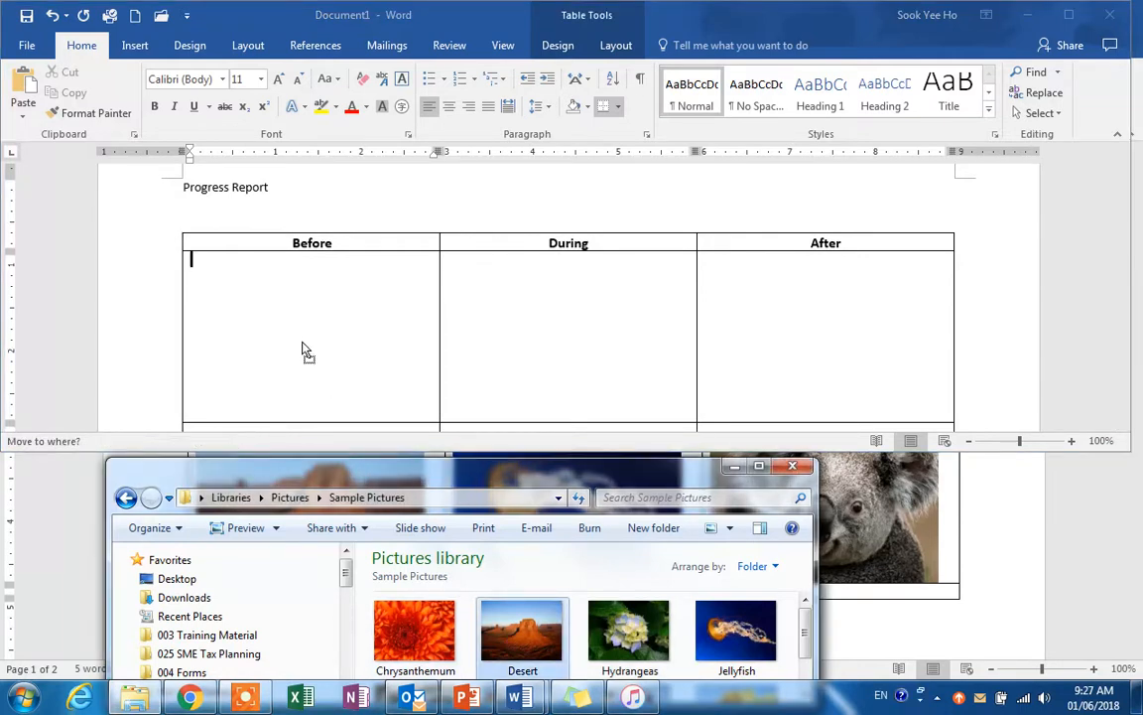
pyautogui.moveTo(522, 630); pyautogui.dragTo(305, 334)
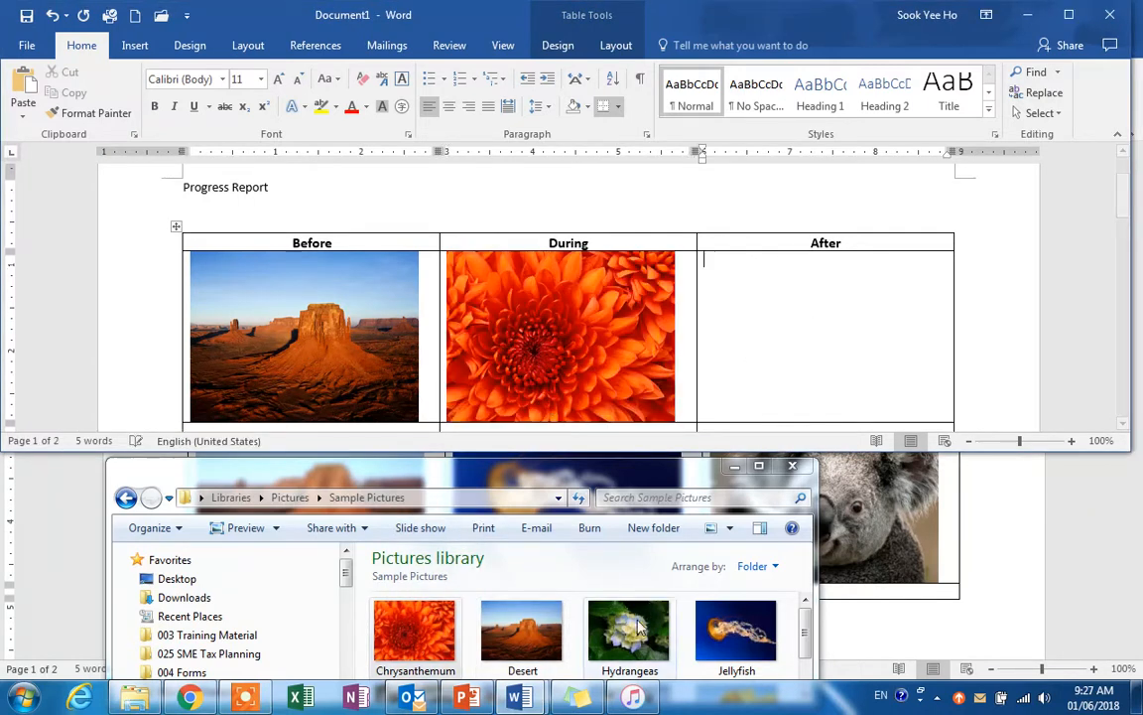
pyautogui.doubleClick(629, 629)
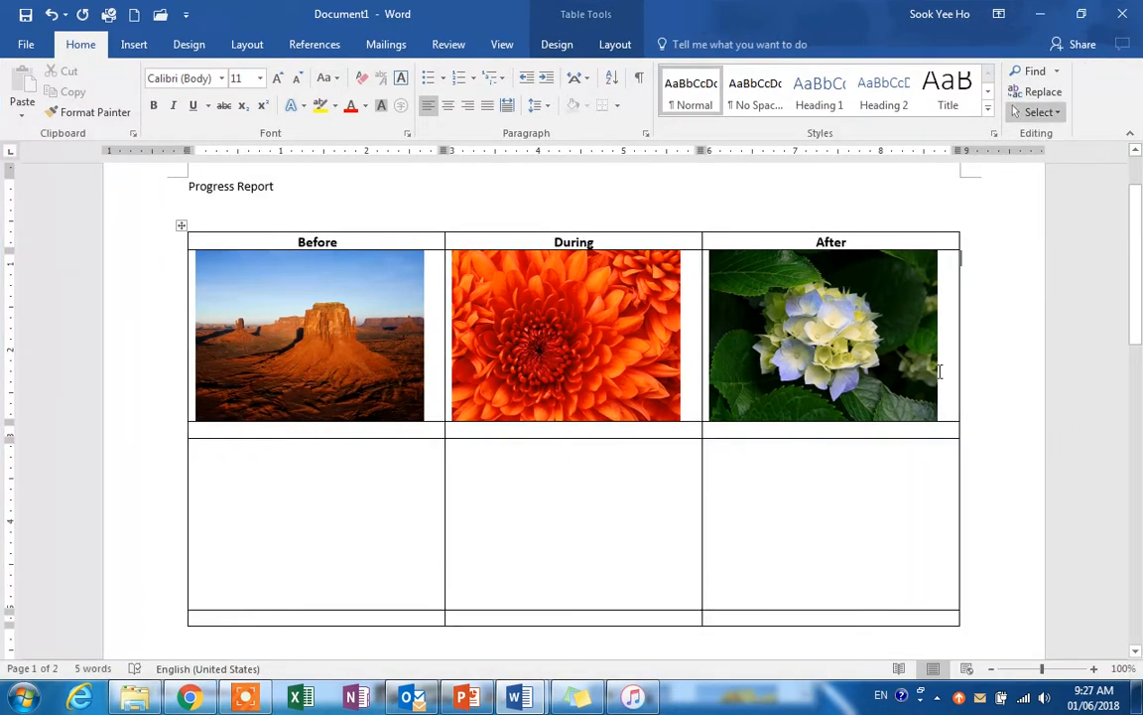
pyautogui.moveTo(811, 456)
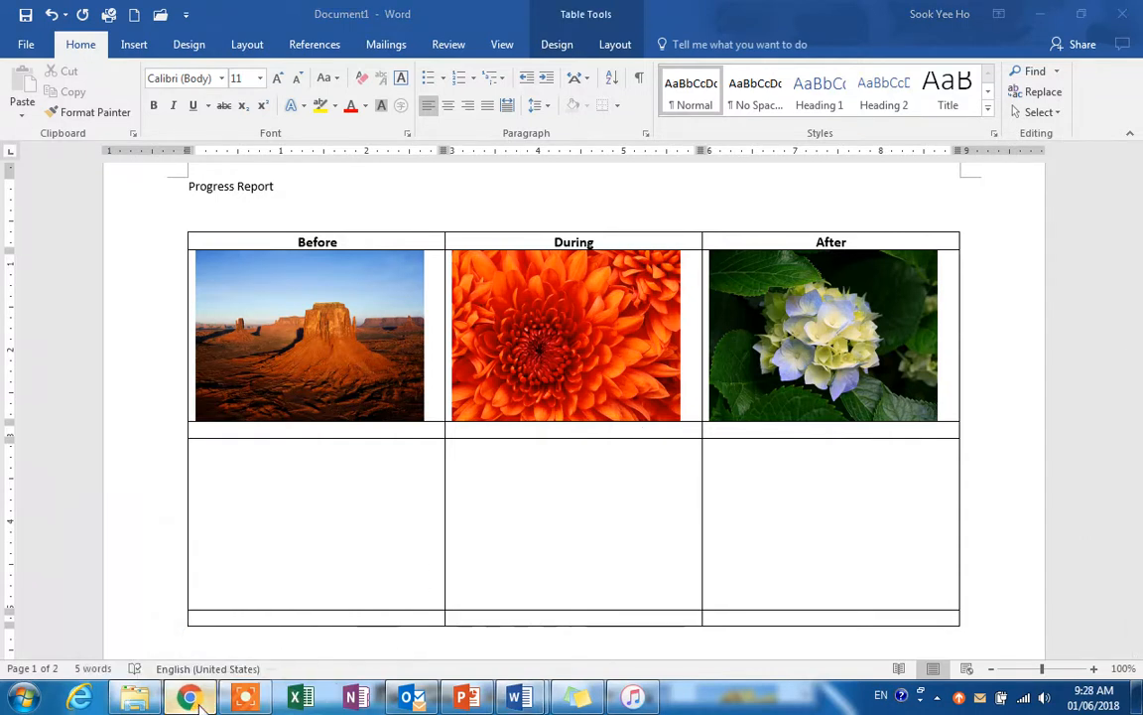
# - Switch from Word to the browser showing the NEK Forward Education SB Facebook page
pyautogui.click(191, 696)
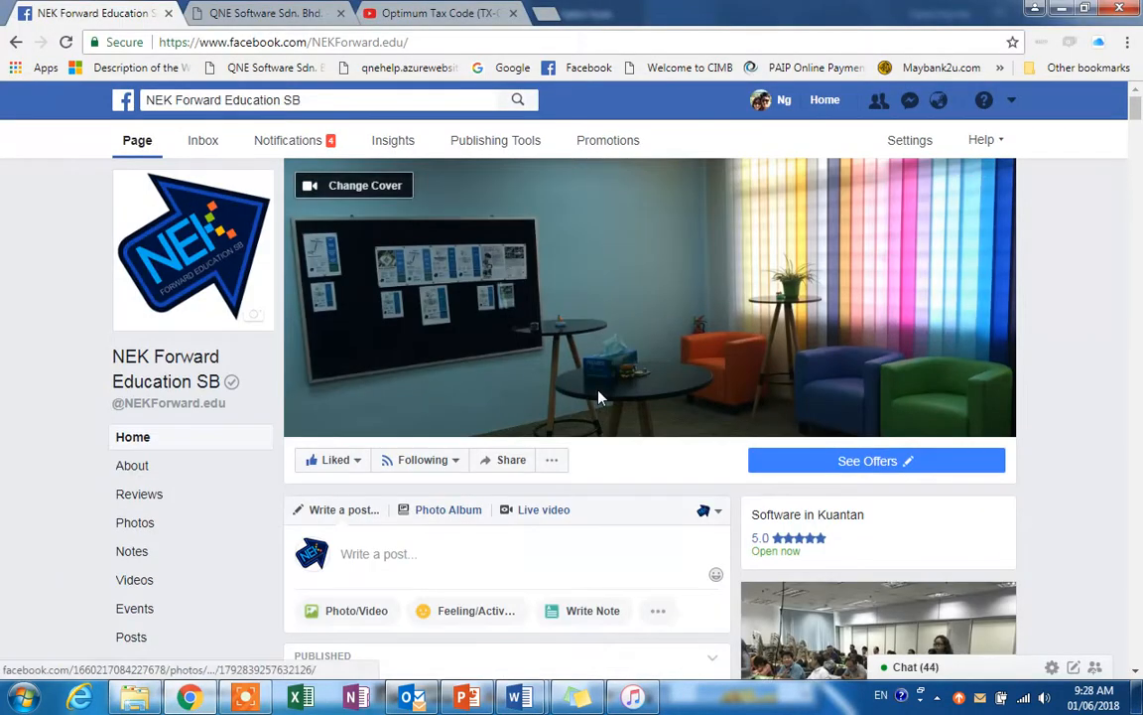
pyautogui.moveTo(166, 382)
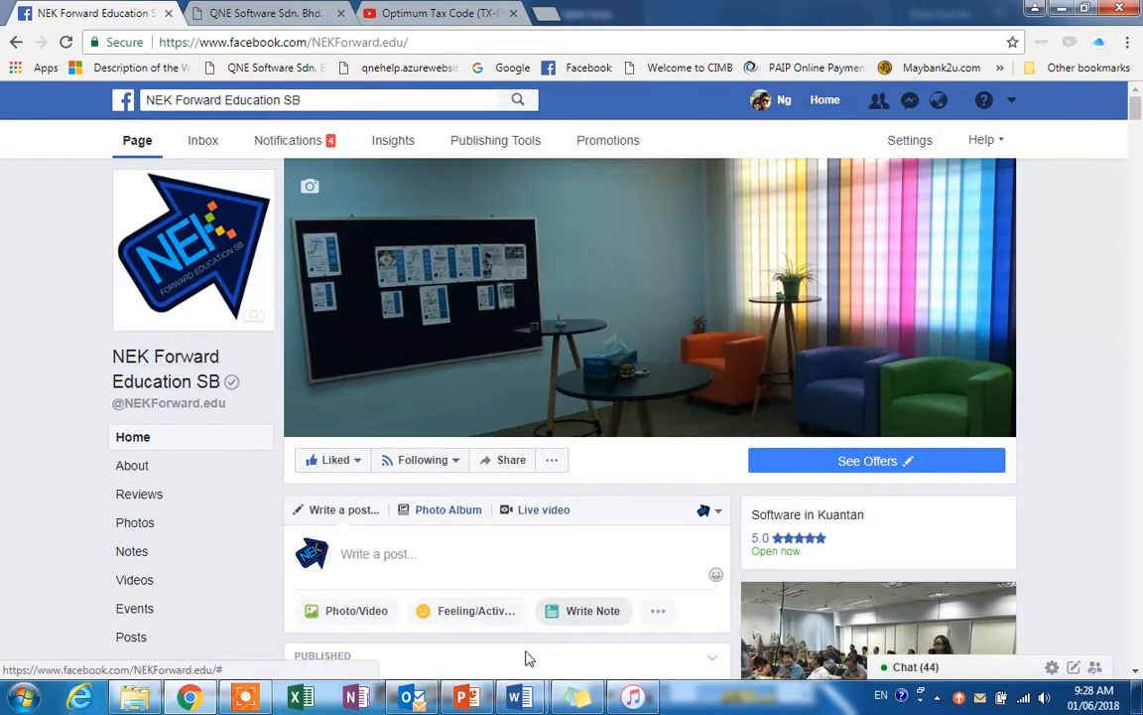
pyautogui.moveTo(520, 695)
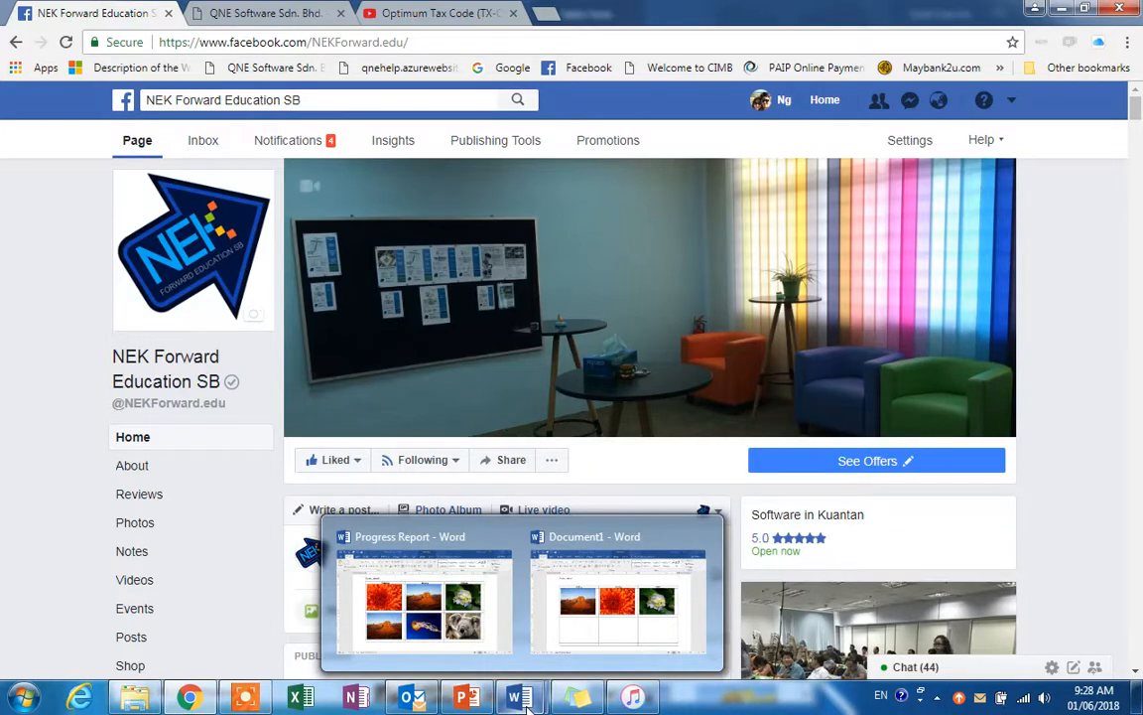